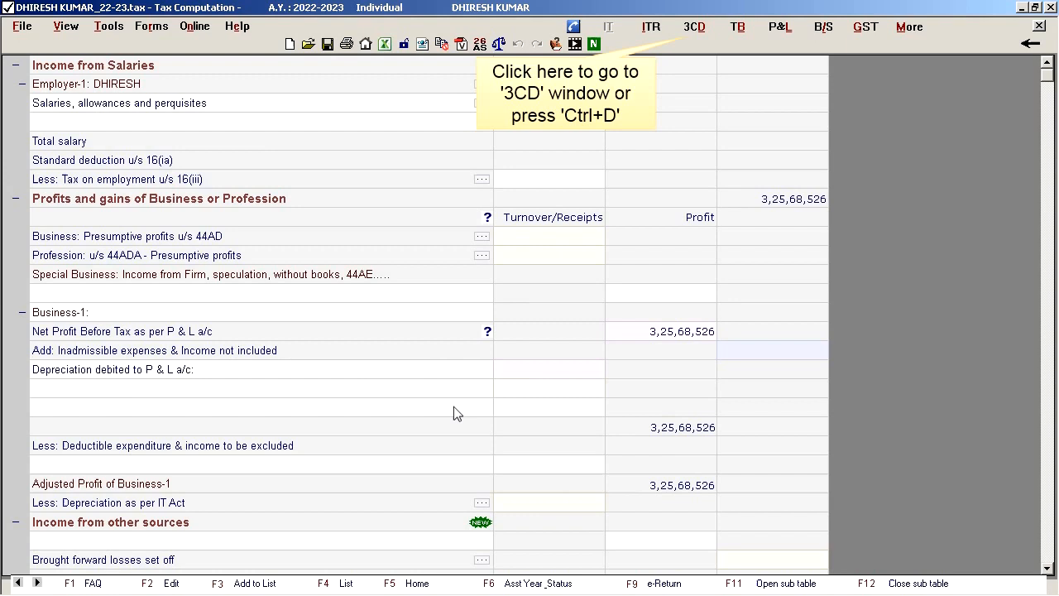
{"action": "mouse_move", "coordinate": [703, 36]}
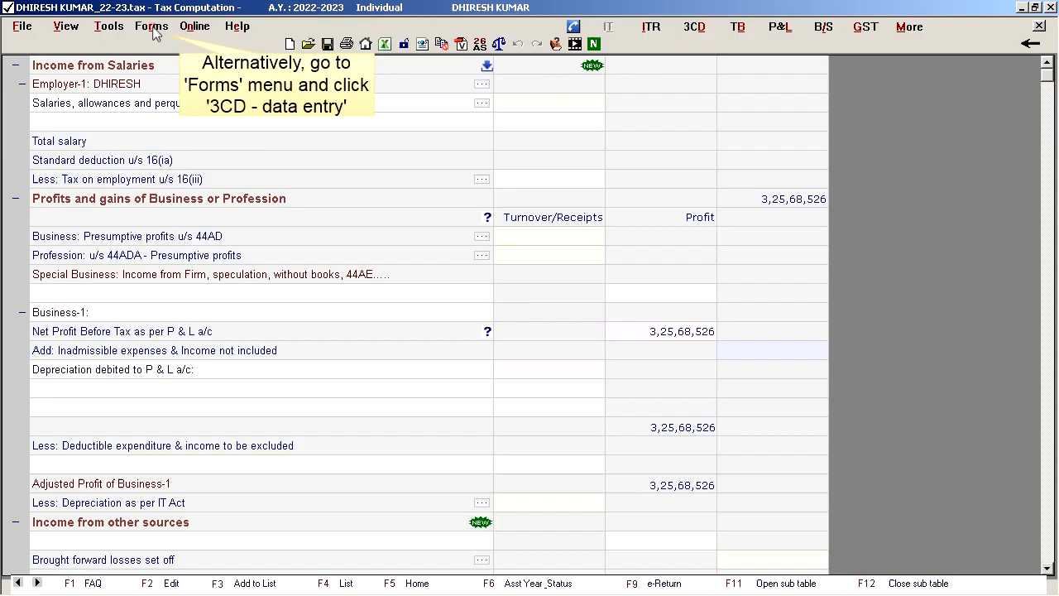
Open '3CD - data entry' from the Forms menu for the 2022-2023 return
{"action": "left_click", "coordinate": [151, 26]}
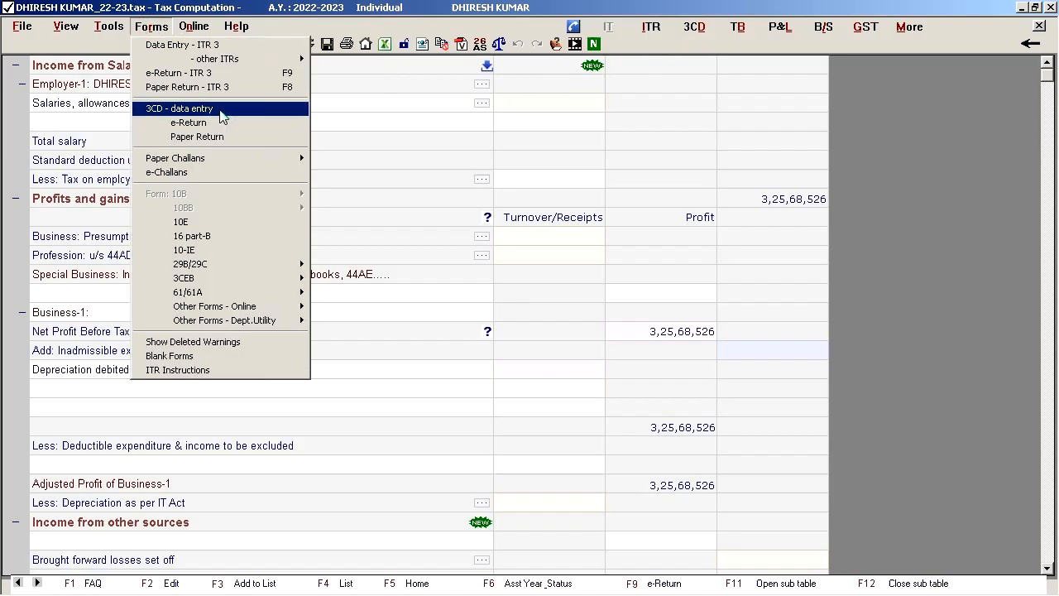
{"action": "left_click", "coordinate": [179, 108]}
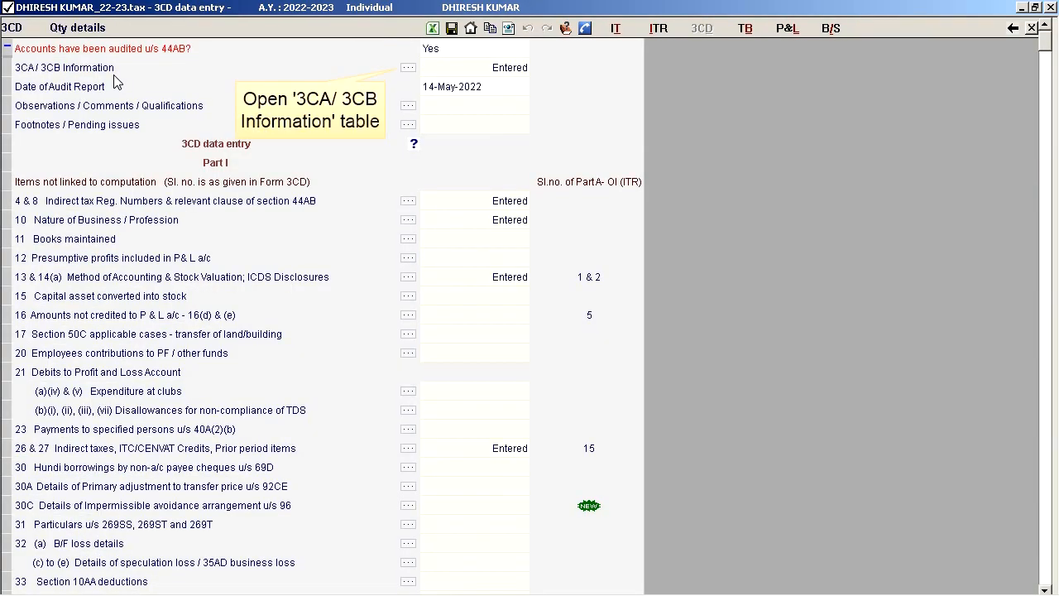
{"action": "mouse_move", "coordinate": [392, 78]}
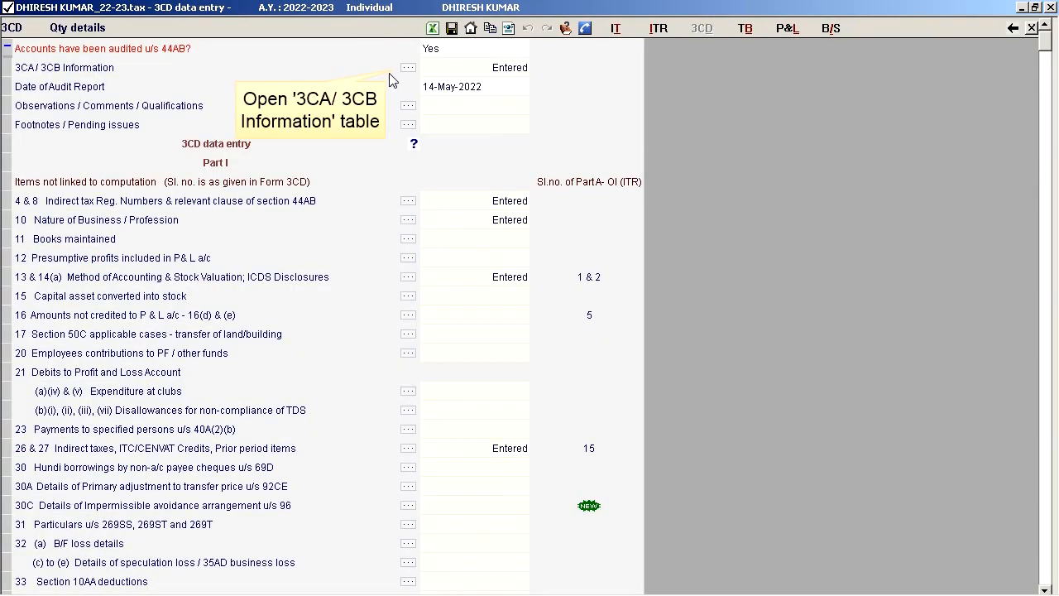
{"action": "left_click", "coordinate": [407, 67]}
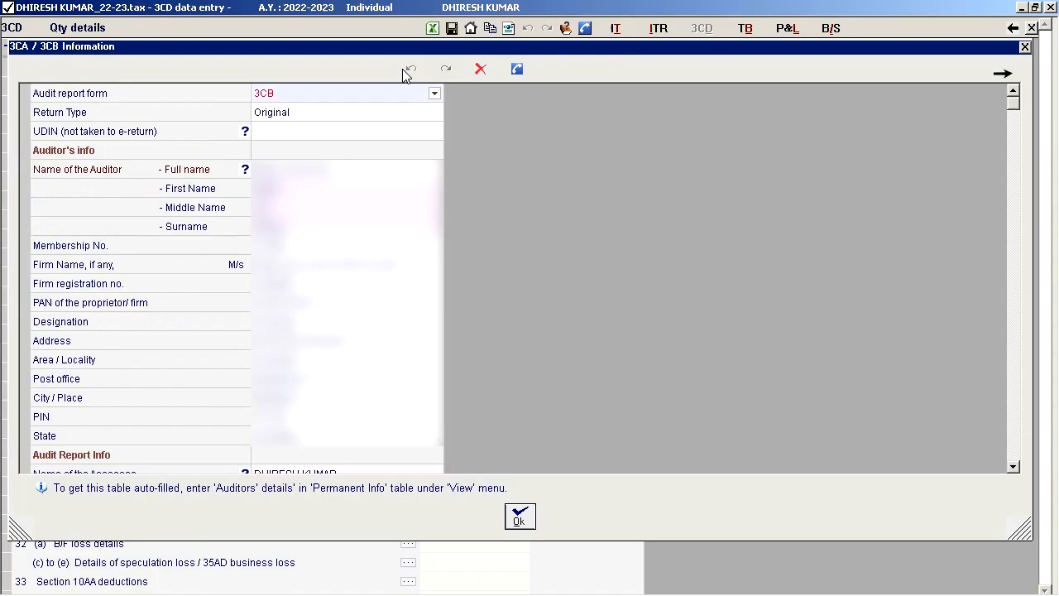
{"action": "left_click", "coordinate": [434, 111]}
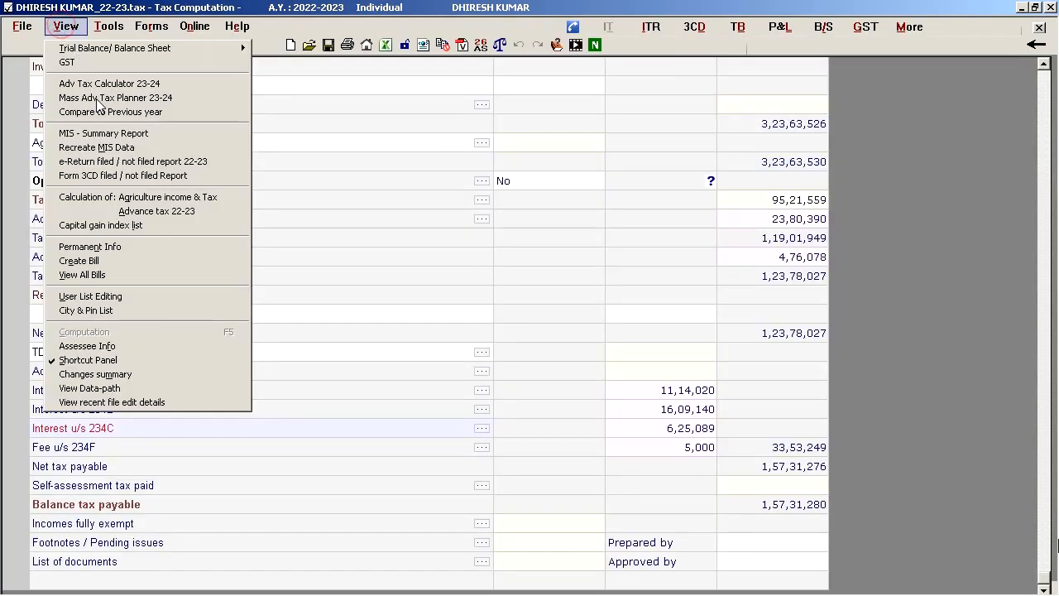
{"action": "mouse_move", "coordinate": [90, 247]}
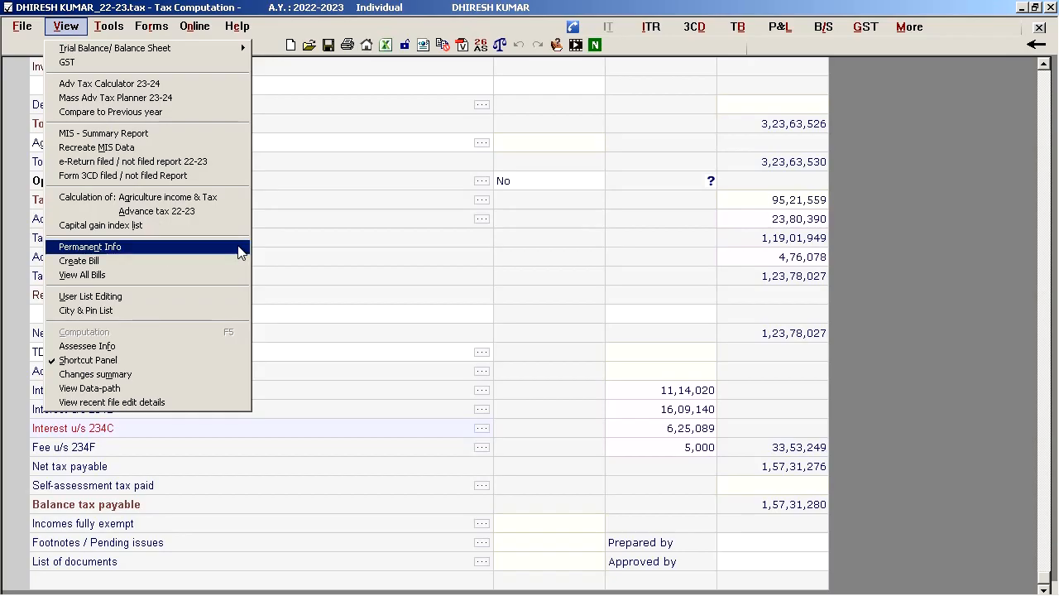
{"action": "left_click", "coordinate": [90, 247]}
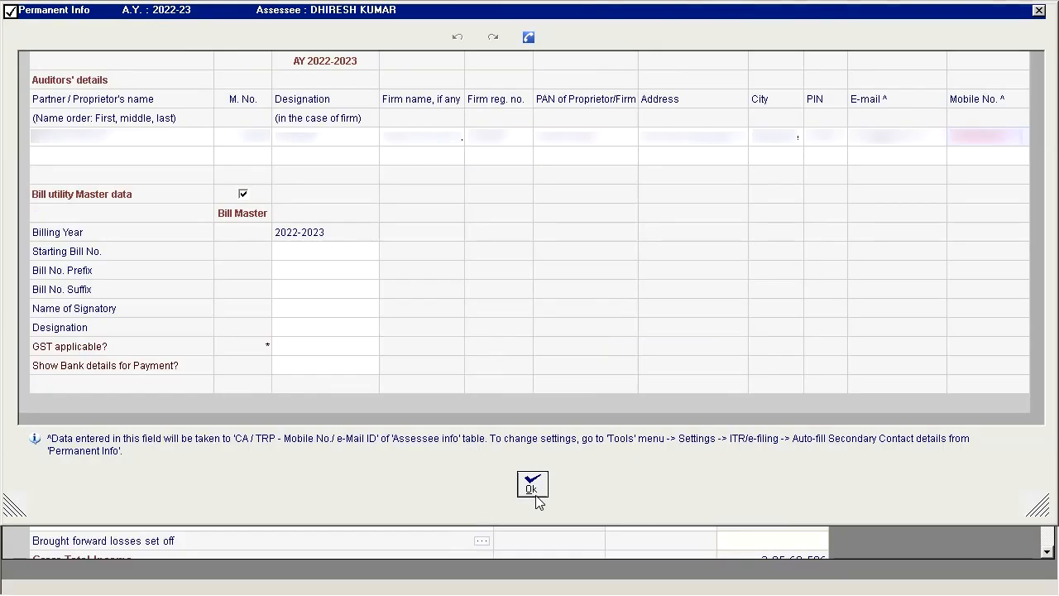
{"action": "mouse_move", "coordinate": [532, 485]}
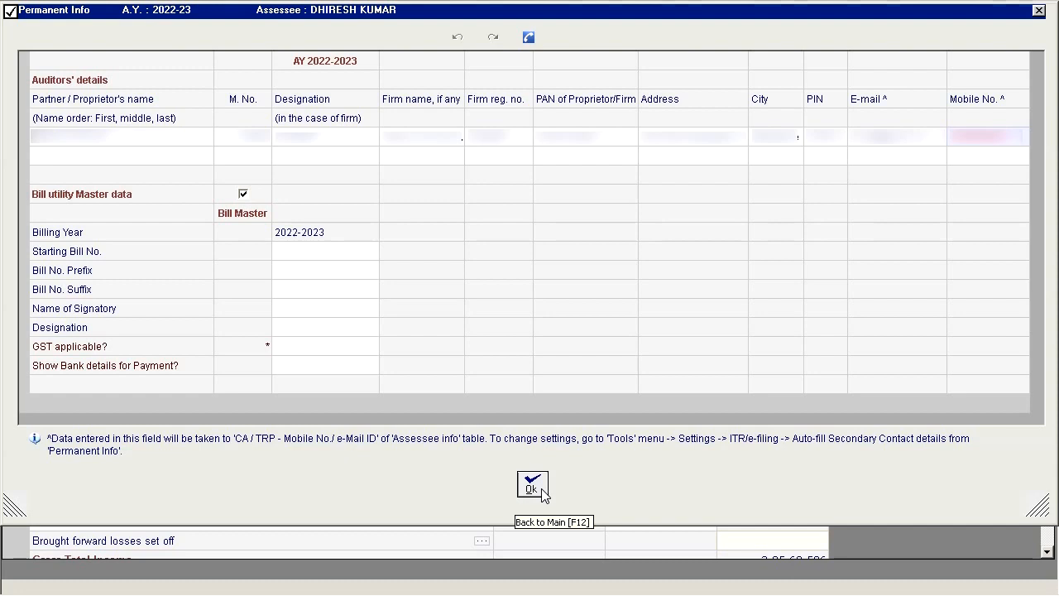
{"action": "left_click", "coordinate": [532, 487]}
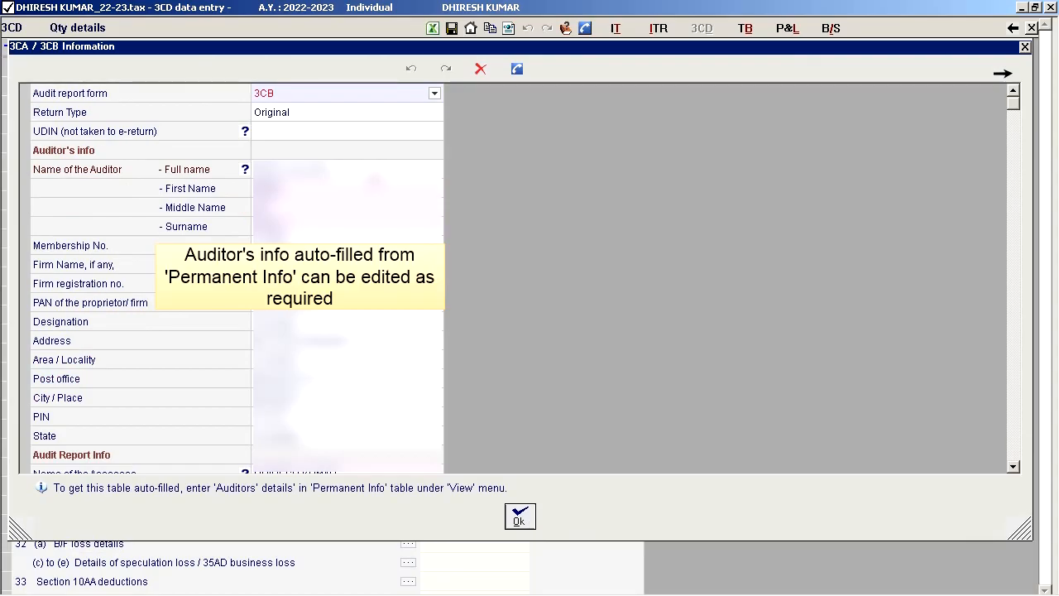
{"action": "left_click", "coordinate": [519, 517]}
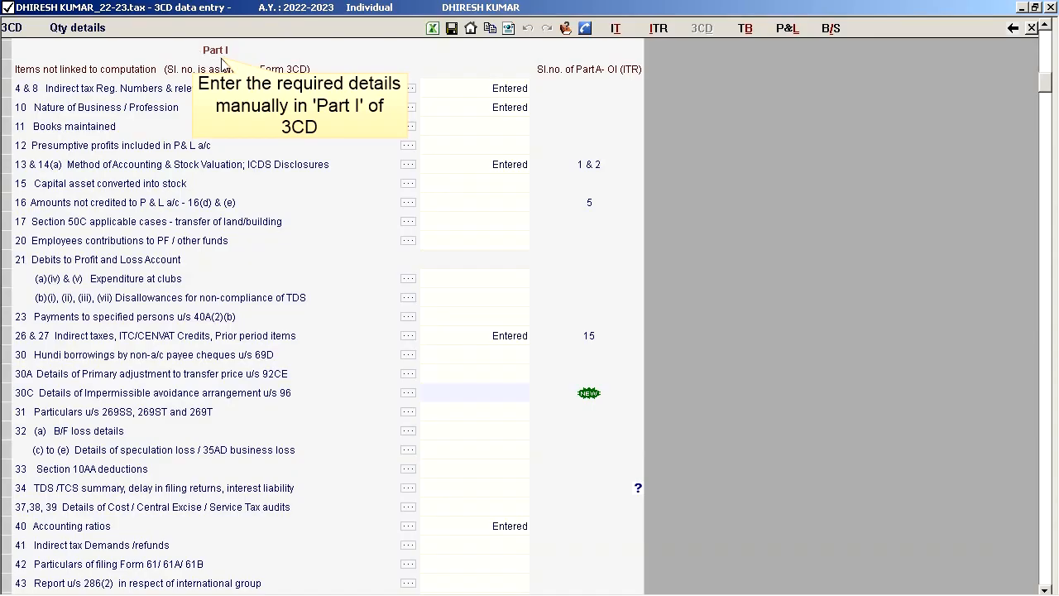
Enter 96000 as the (1)(a) Expenses amount in the item 30C details table
{"action": "left_click", "coordinate": [408, 393]}
{"action": "type", "text": "9"}
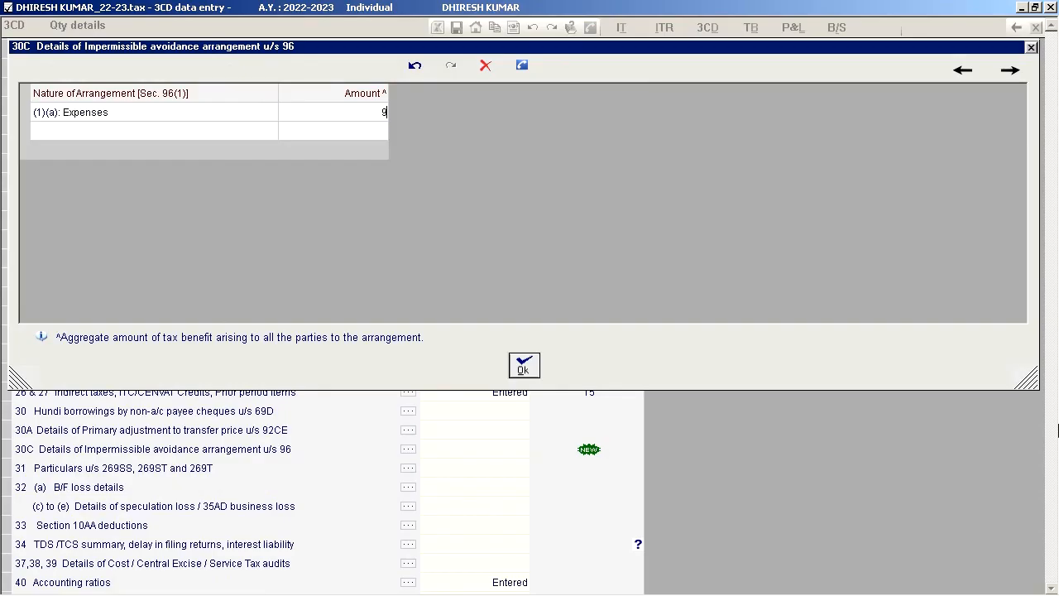
{"action": "type", "text": "6000"}
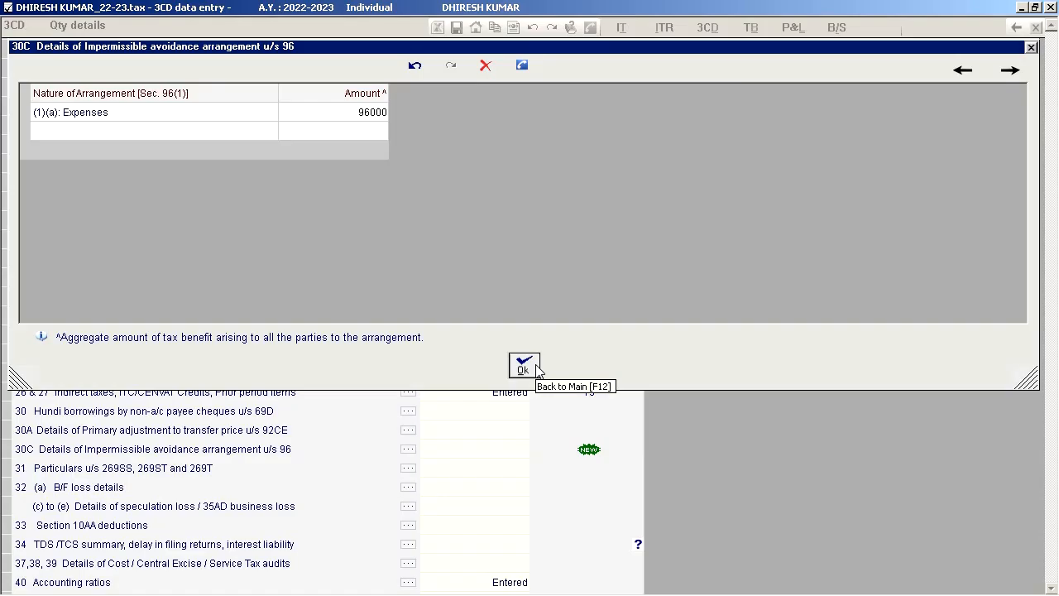
{"action": "left_click", "coordinate": [522, 365]}
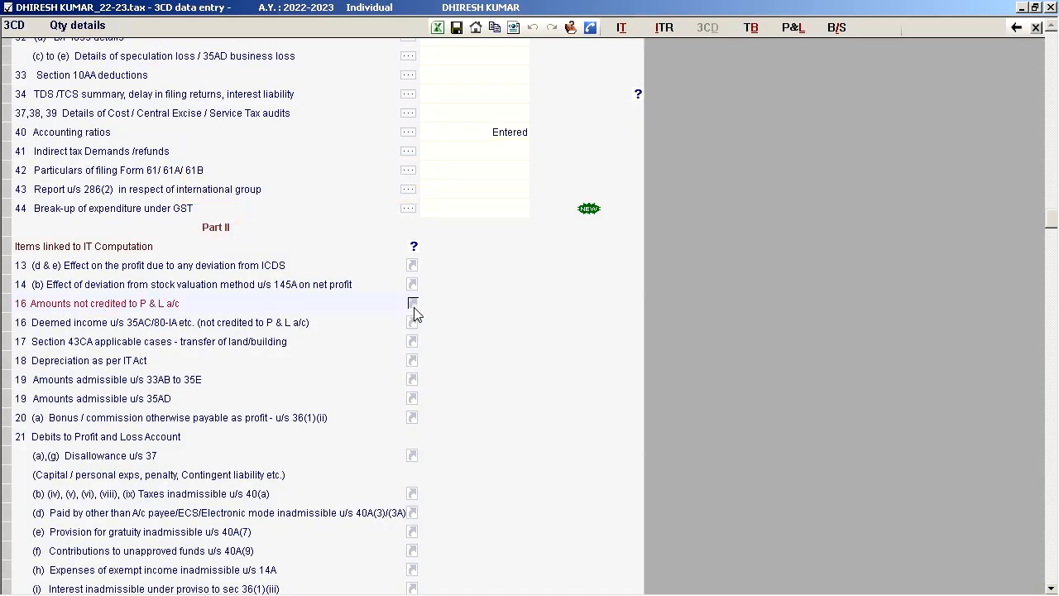
Record 2,45,000 as Income from firm under item 16, then return to the 3CD form
{"action": "left_click", "coordinate": [412, 303]}
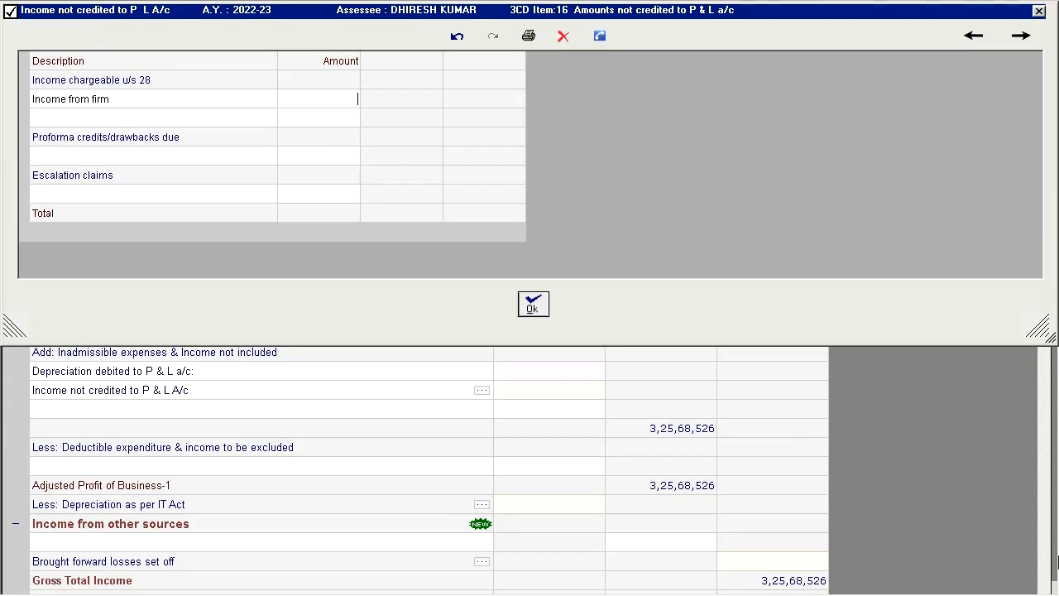
{"action": "type", "text": "2450"}
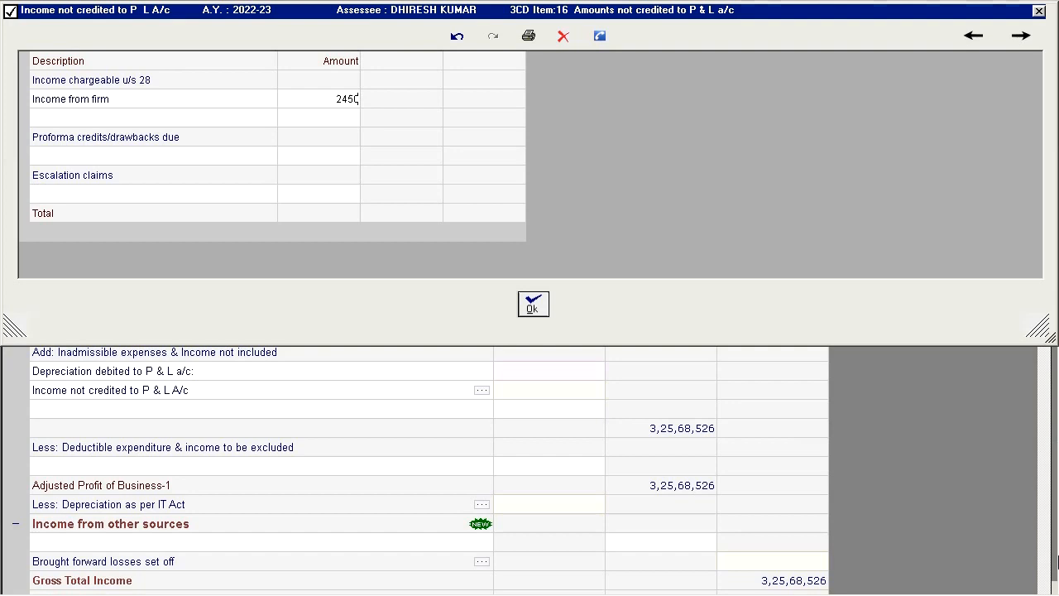
{"action": "left_click", "coordinate": [533, 303]}
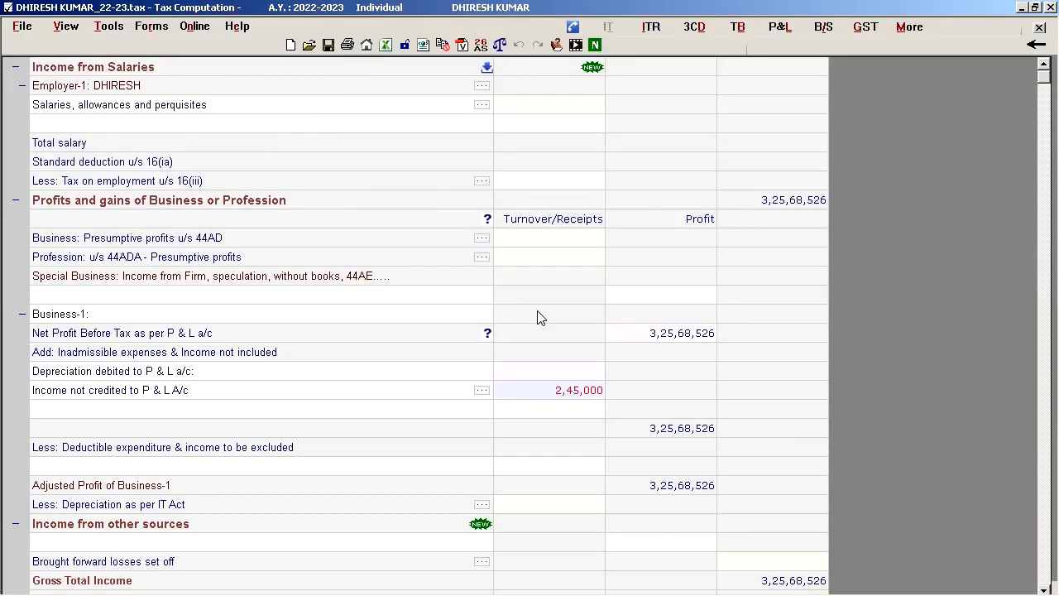
{"action": "left_click", "coordinate": [694, 26]}
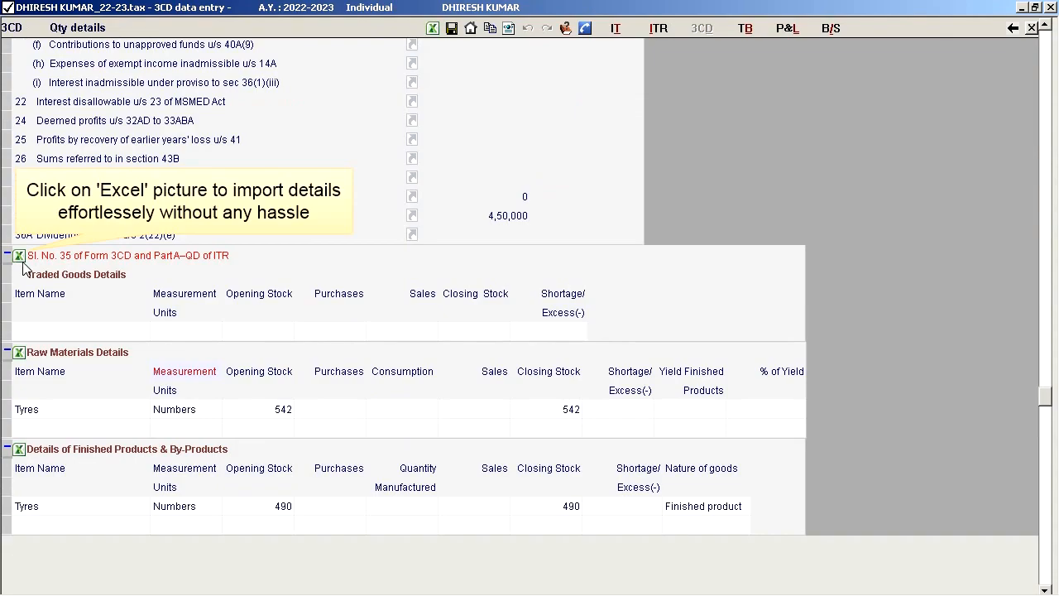
{"action": "mouse_move", "coordinate": [22, 263]}
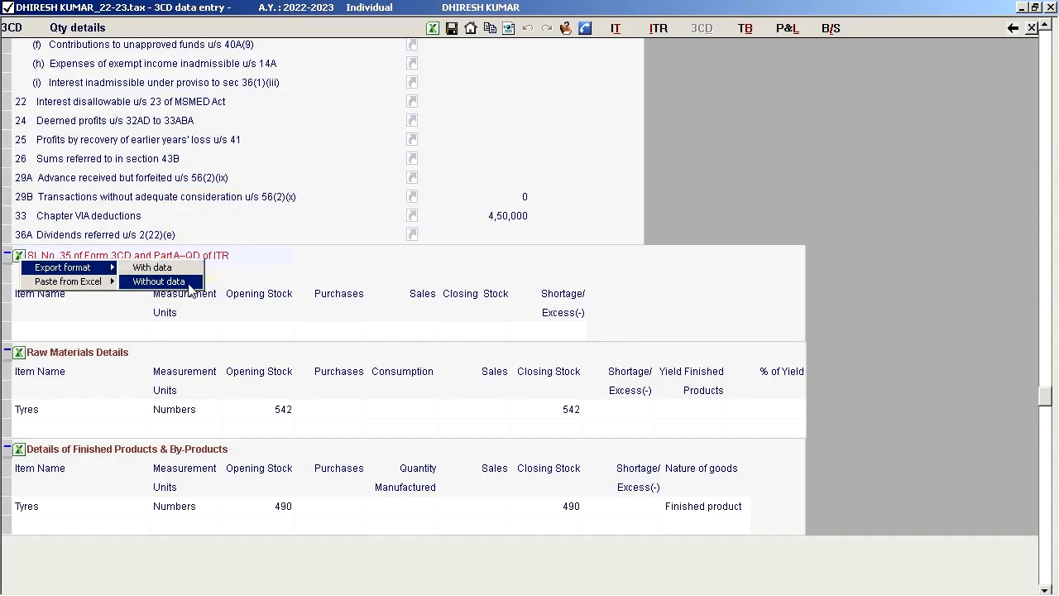
Export a blank item 35 traded goods template, then import the filled sheet with overwrite
{"action": "left_click", "coordinate": [158, 281]}
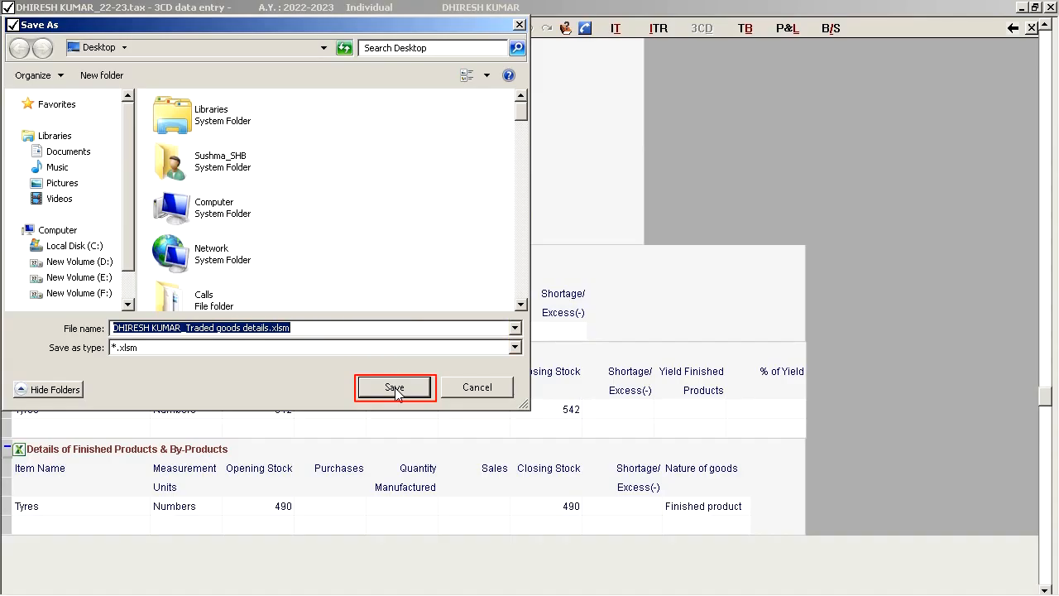
{"action": "left_click", "coordinate": [395, 387]}
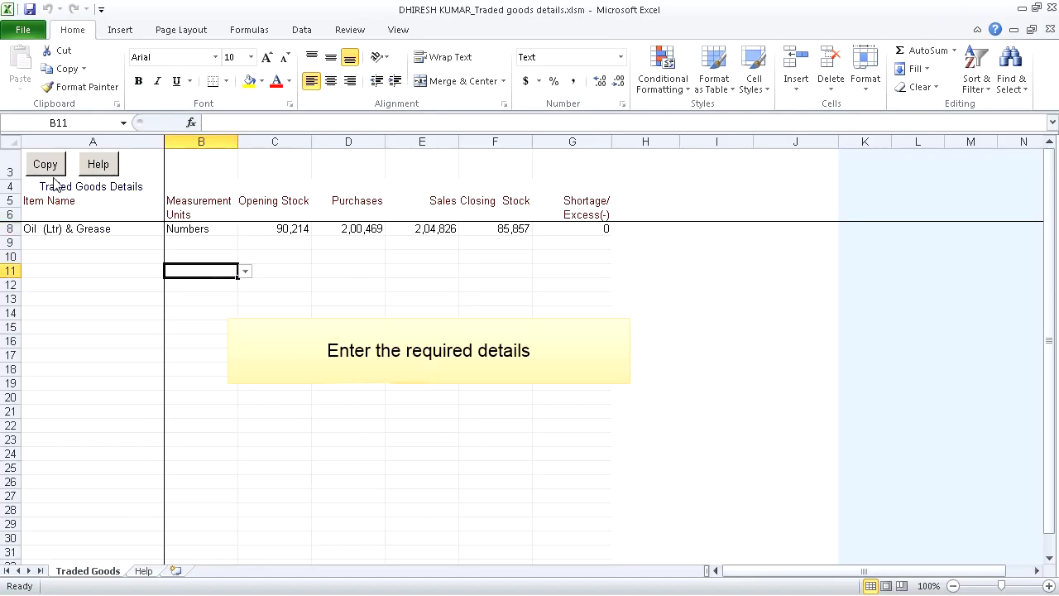
{"action": "mouse_move", "coordinate": [45, 164]}
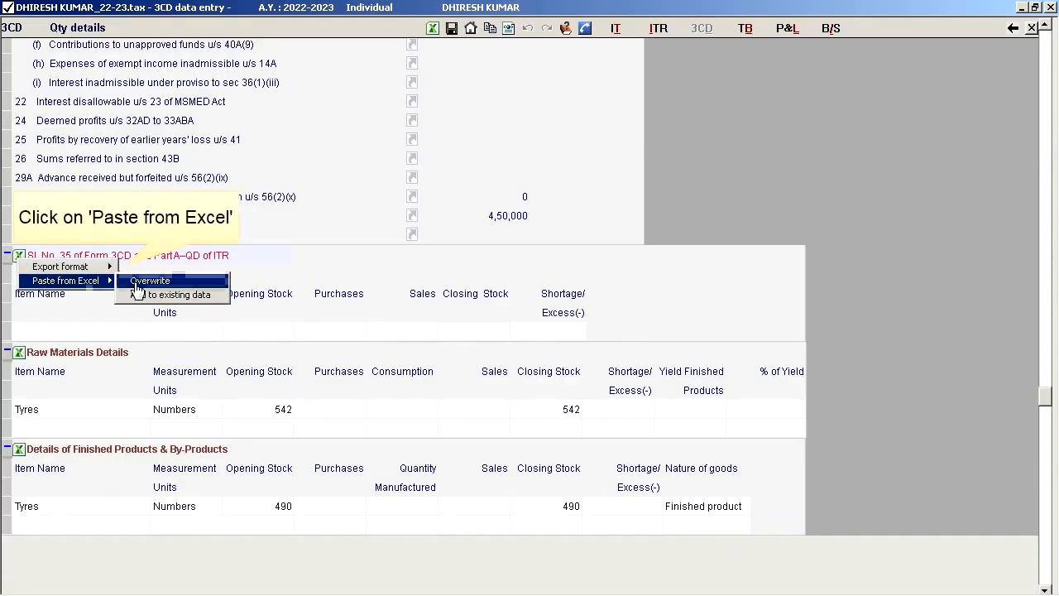
{"action": "left_click", "coordinate": [152, 280]}
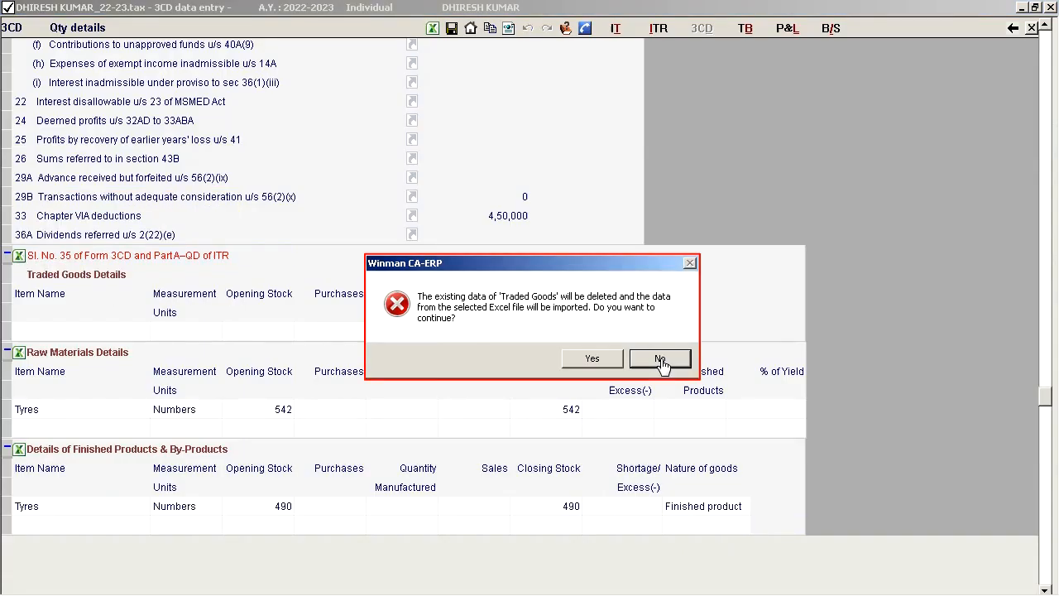
{"action": "mouse_move", "coordinate": [591, 362]}
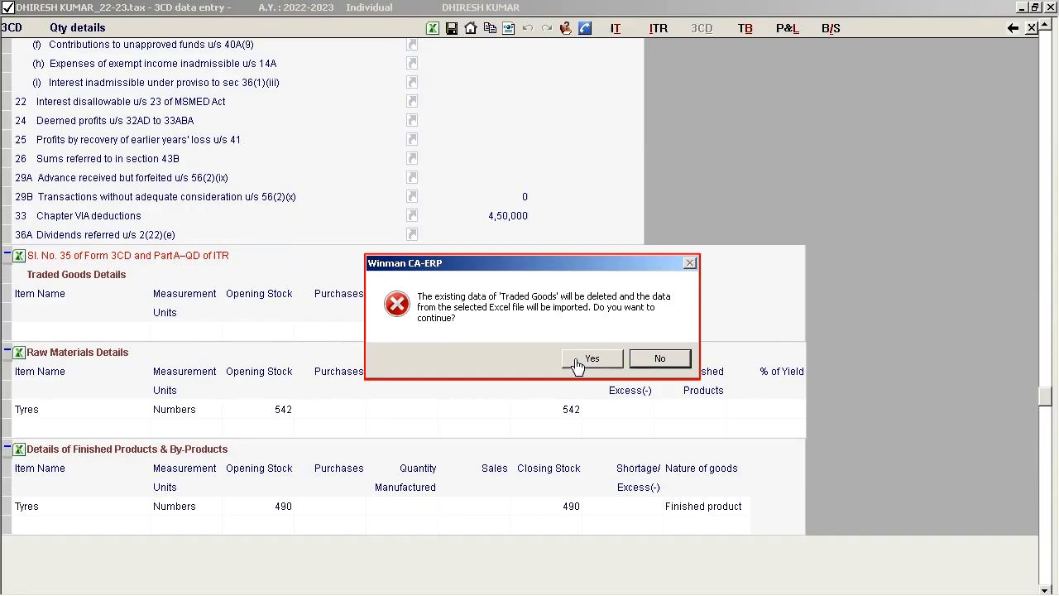
{"action": "left_click", "coordinate": [592, 358]}
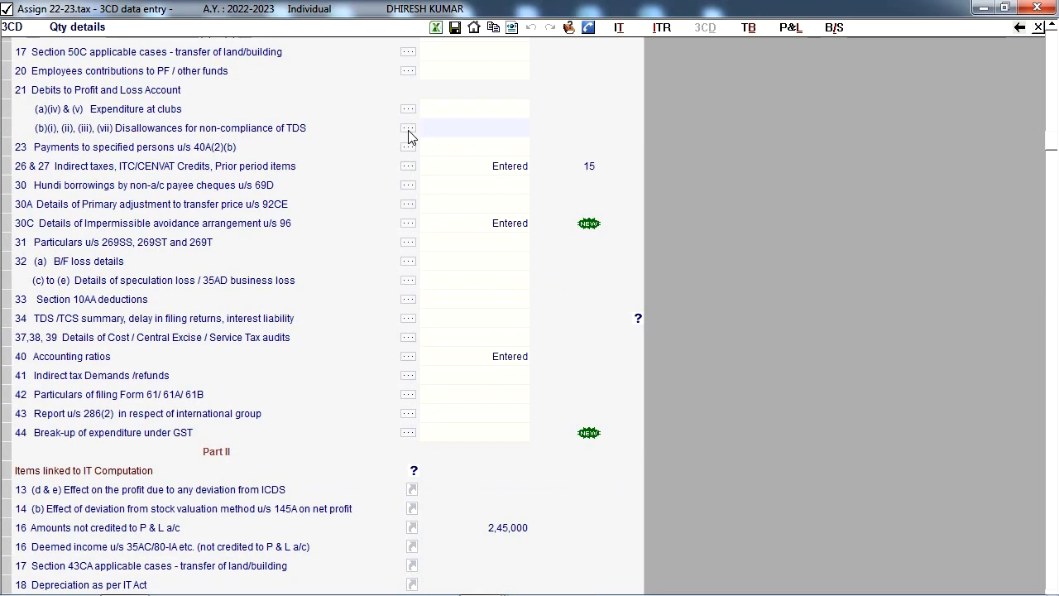
{"action": "left_click", "coordinate": [407, 128]}
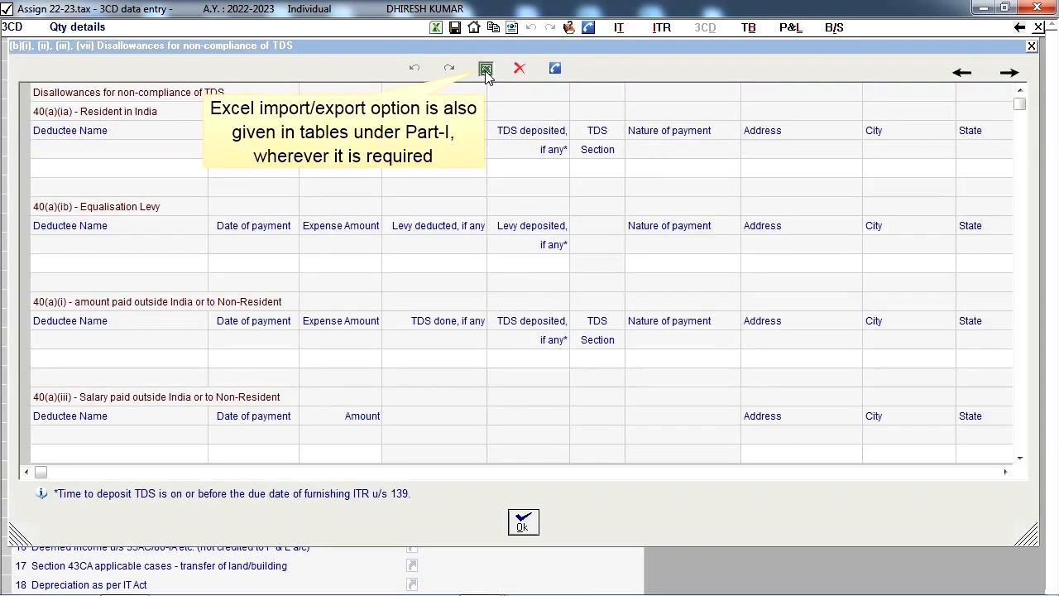
{"action": "left_click", "coordinate": [485, 68]}
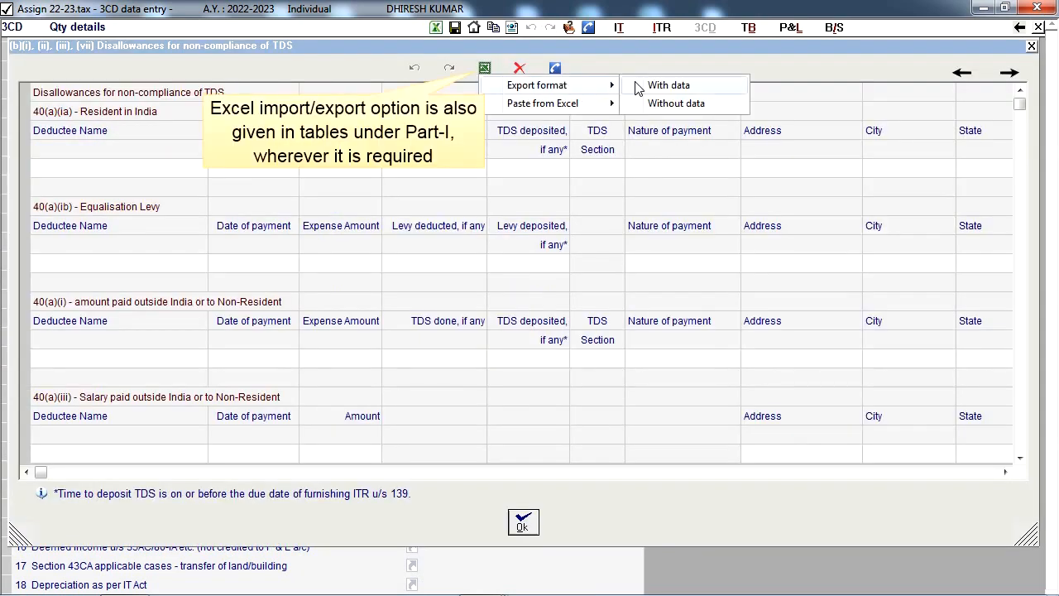
{"action": "mouse_move", "coordinate": [584, 114]}
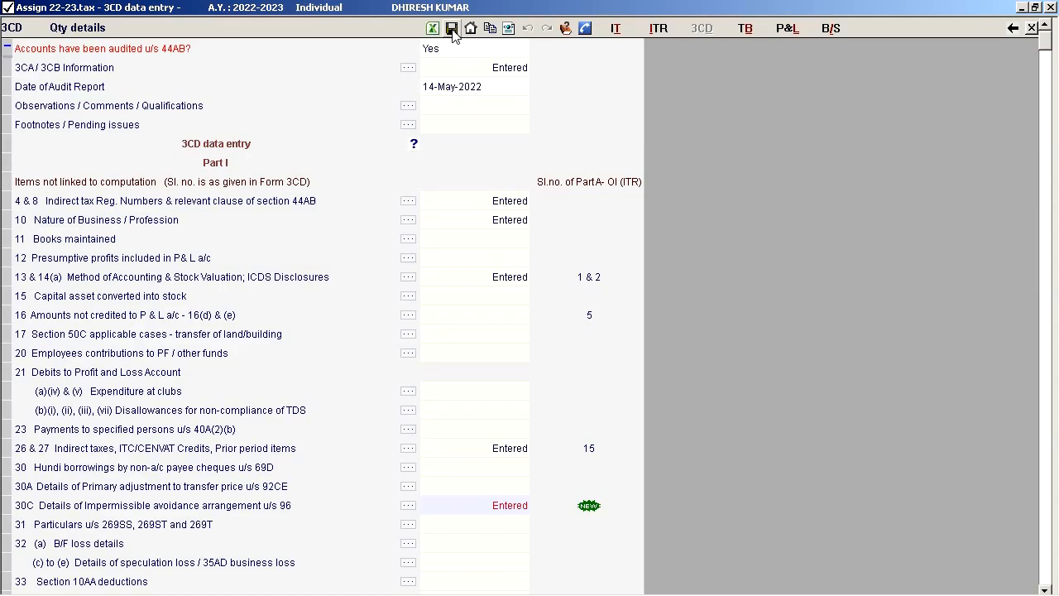
{"action": "mouse_move", "coordinate": [509, 28]}
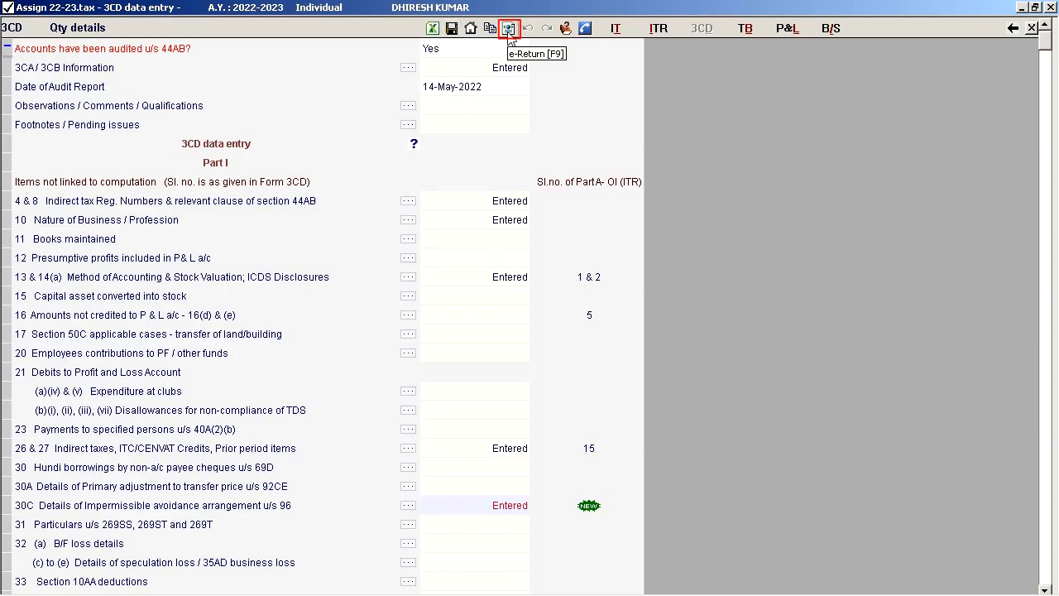
Generate the Form 3CD e-return using the e-Return [F9] toolbar button
{"action": "left_click", "coordinate": [508, 27]}
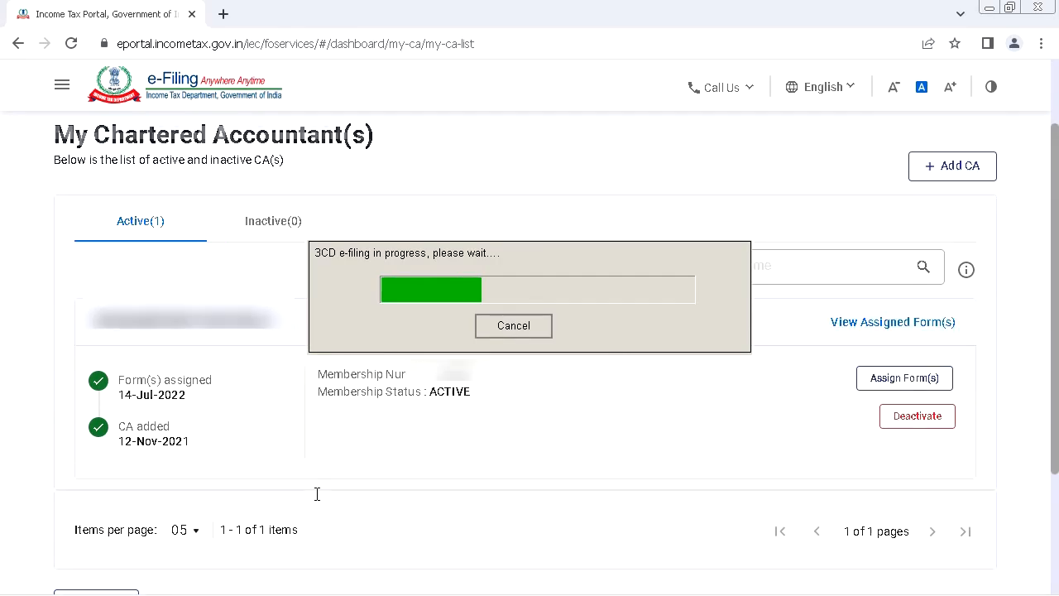
Add the CA by membership number and assign Form 3CB-3CD to them
{"action": "left_click", "coordinate": [952, 165]}
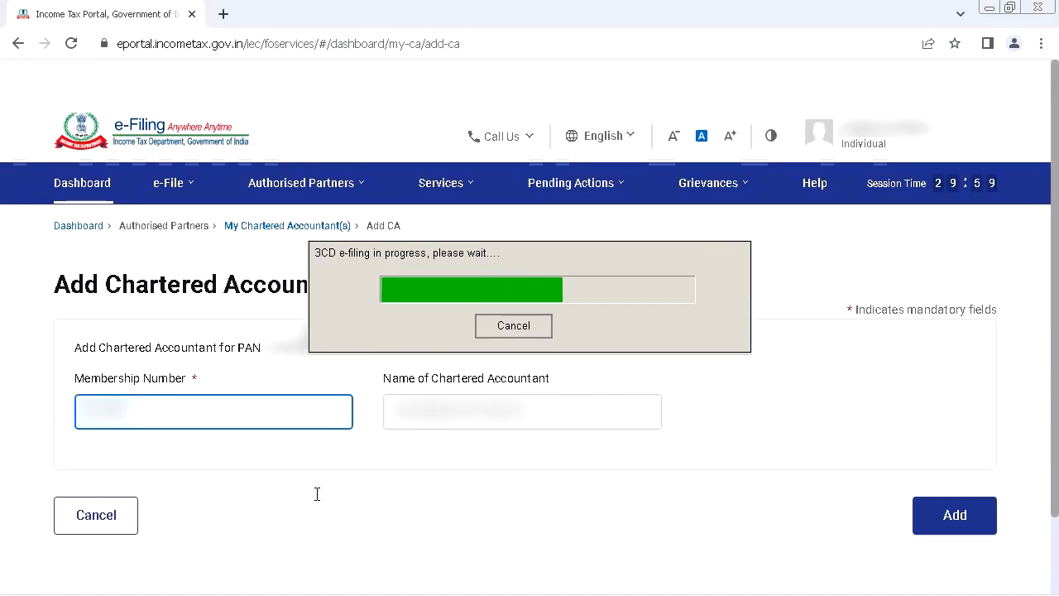
{"action": "left_click", "coordinate": [954, 515]}
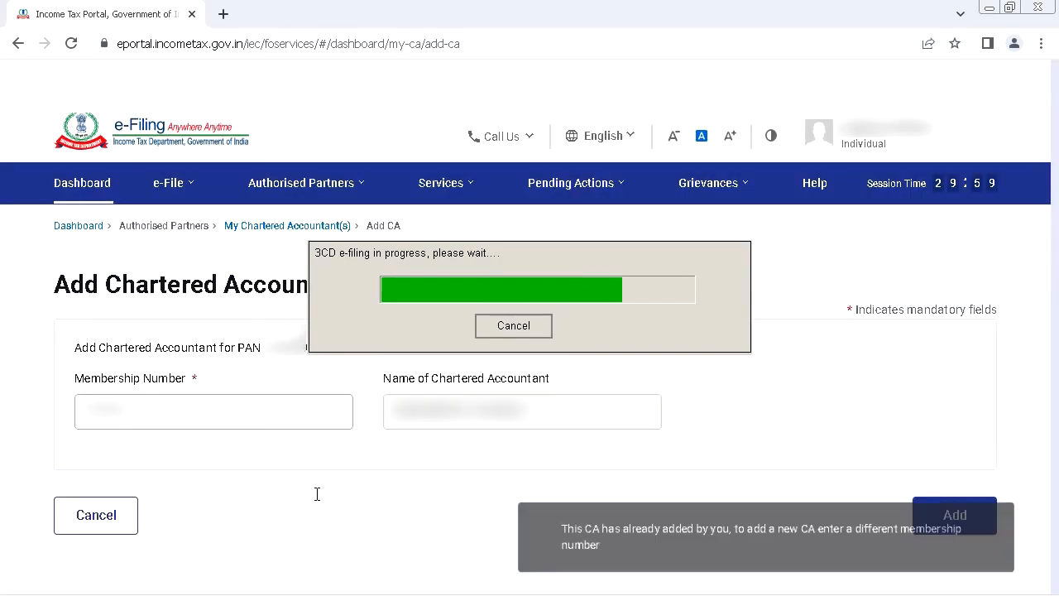
{"action": "left_click", "coordinate": [169, 182]}
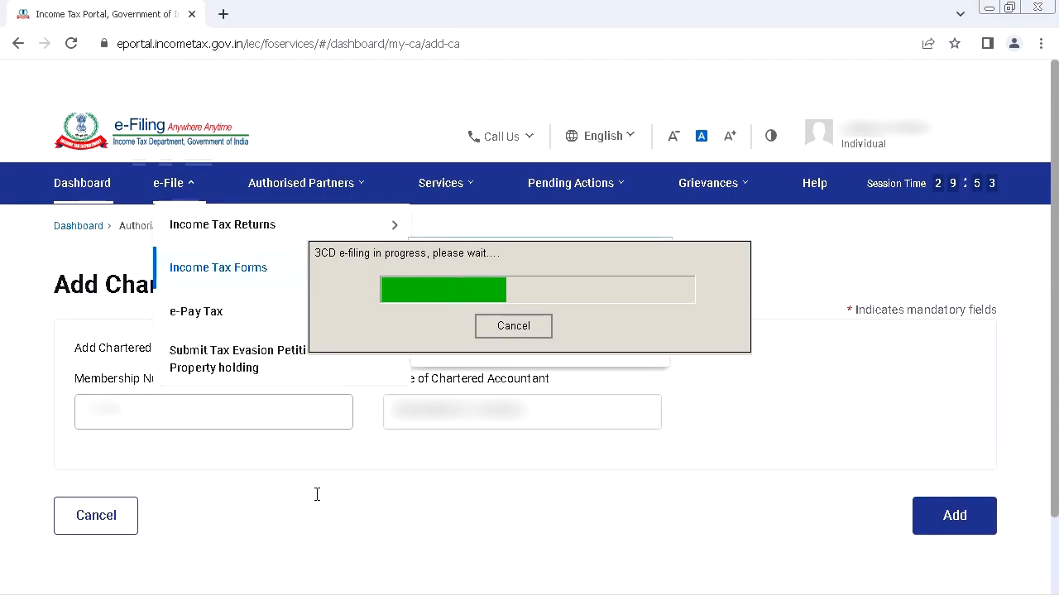
{"action": "left_click", "coordinate": [218, 267]}
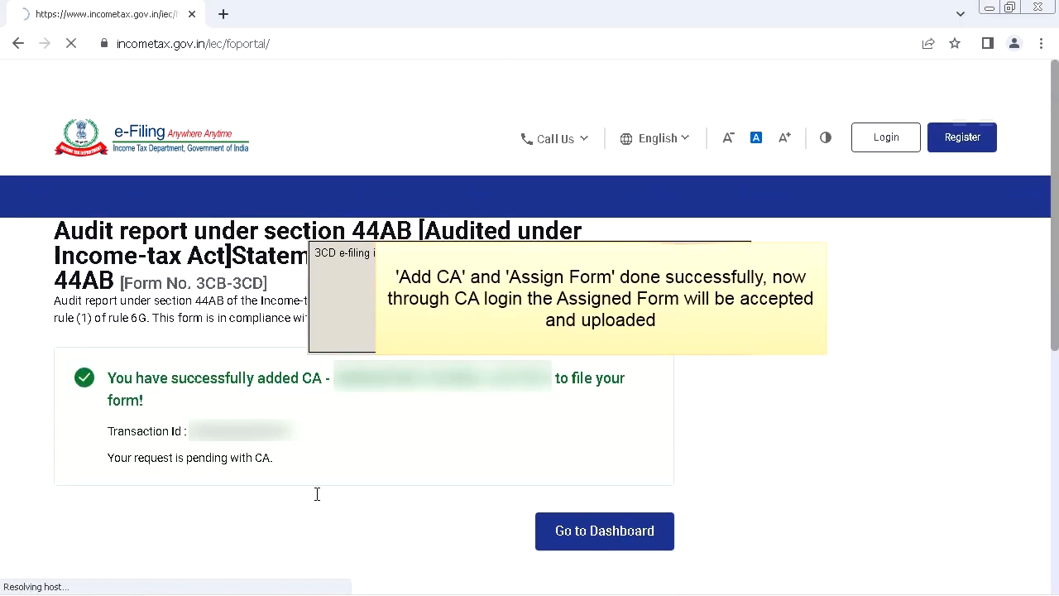
{"action": "left_click", "coordinate": [605, 530]}
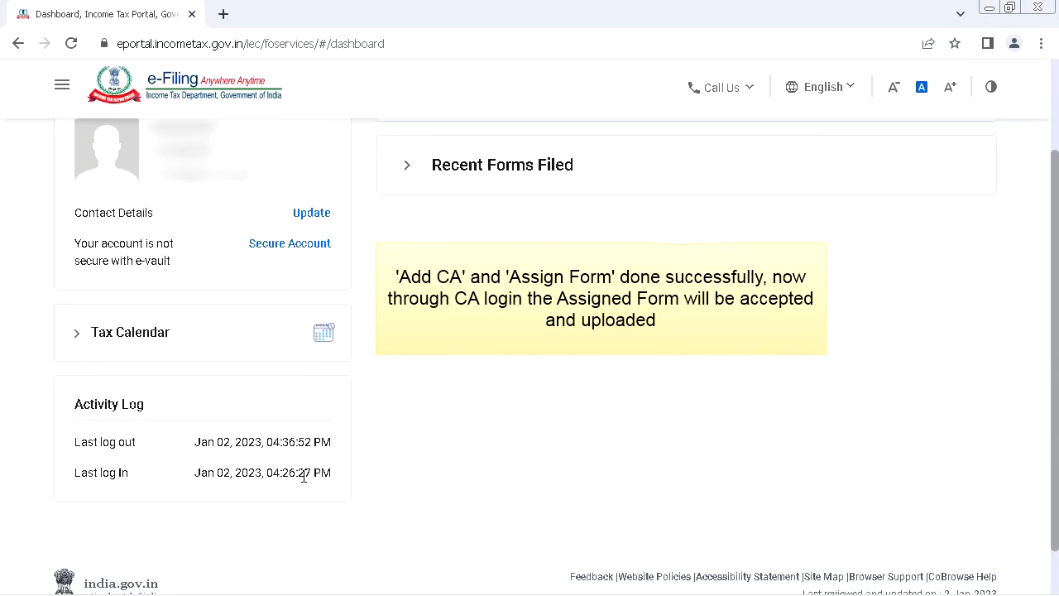
{"action": "left_click", "coordinate": [61, 84]}
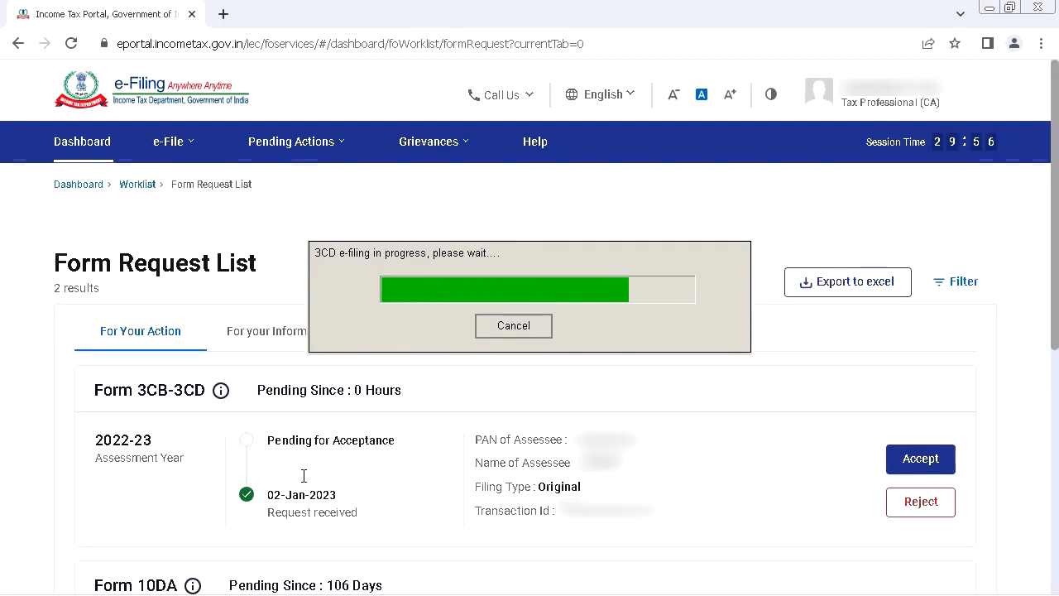
Accept the Form 3CB-3CD request and submit the filled 3CD file in offline mode
{"action": "left_click", "coordinate": [921, 459]}
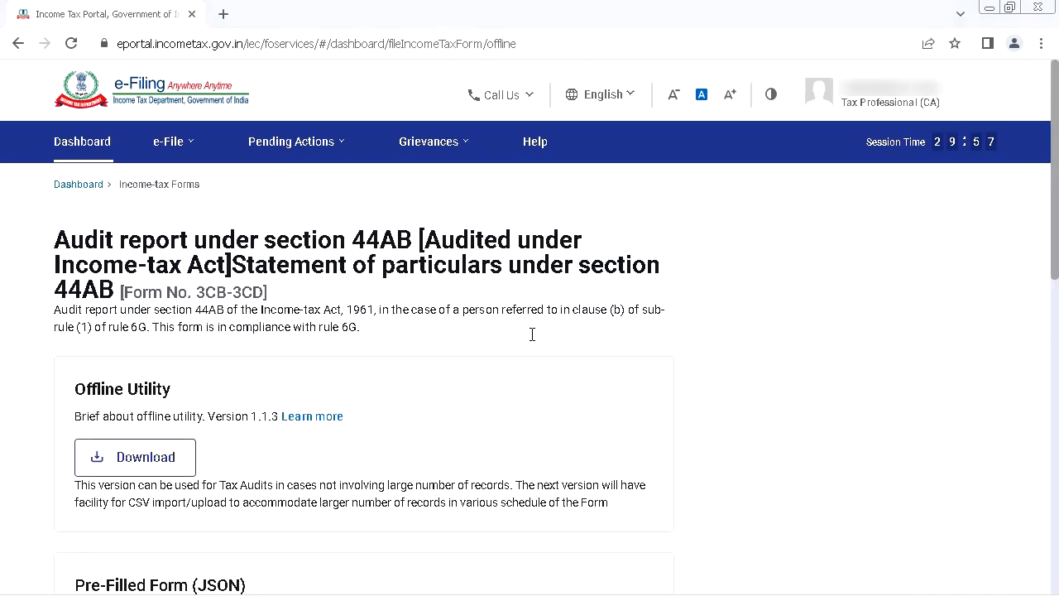
{"action": "scroll", "scroll_direction": "down", "scroll_amount": 3}
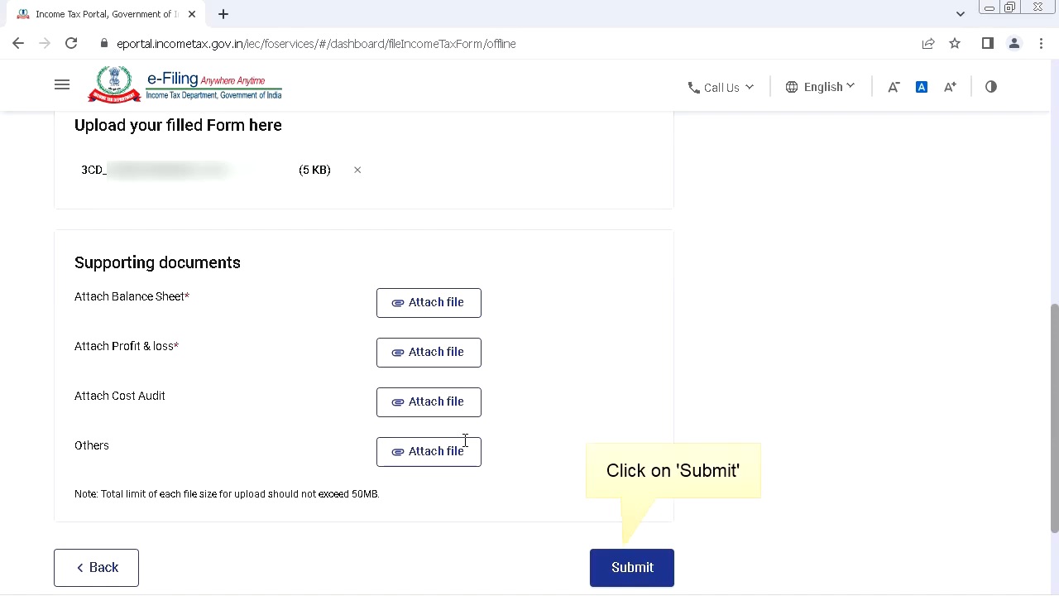
{"action": "left_click", "coordinate": [632, 567]}
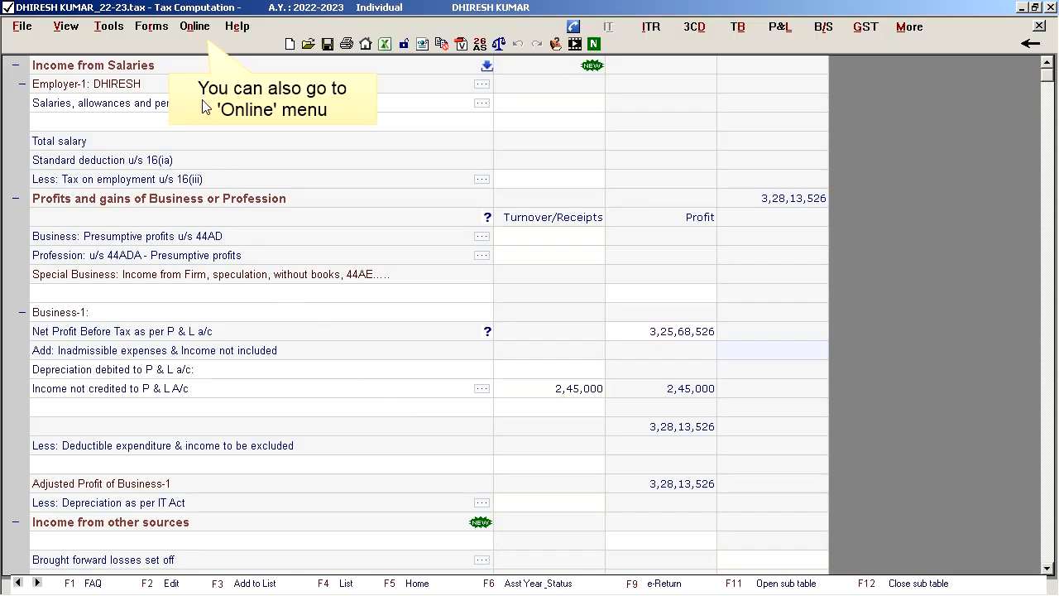
{"action": "left_click", "coordinate": [194, 26]}
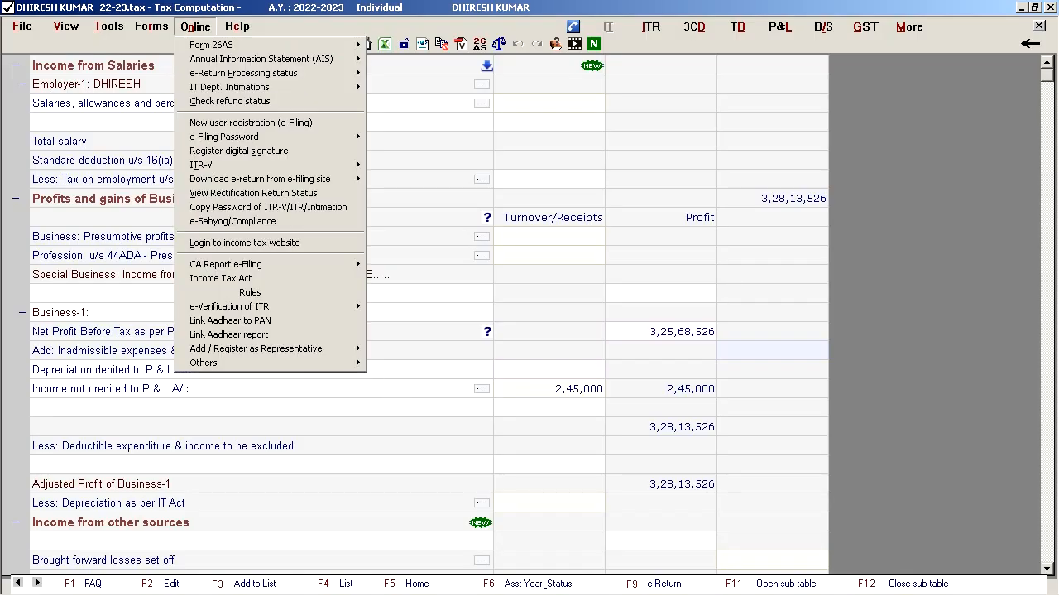
{"action": "mouse_move", "coordinate": [226, 264]}
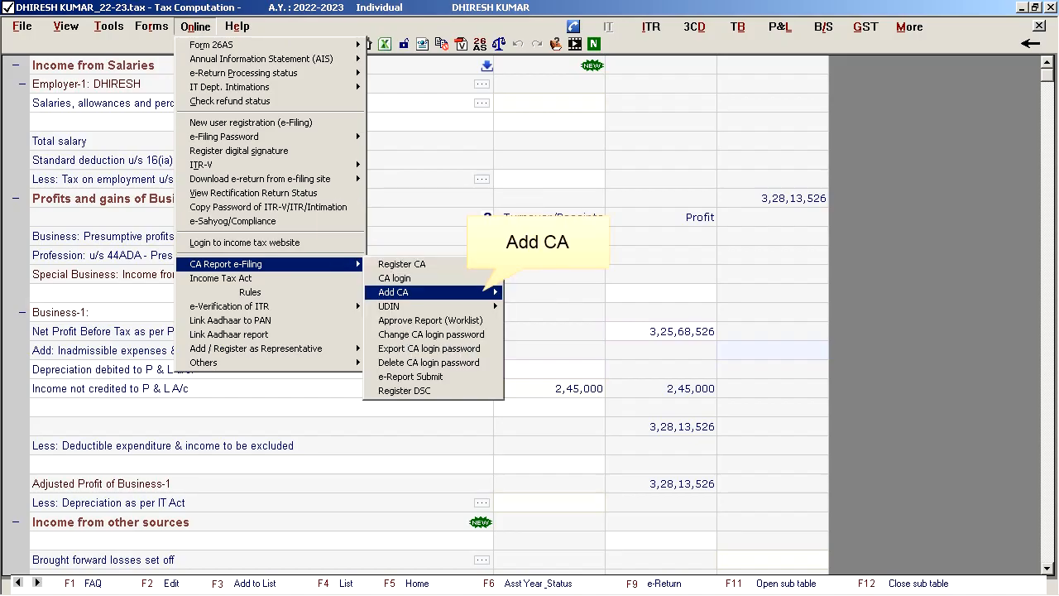
{"action": "left_click", "coordinate": [393, 292]}
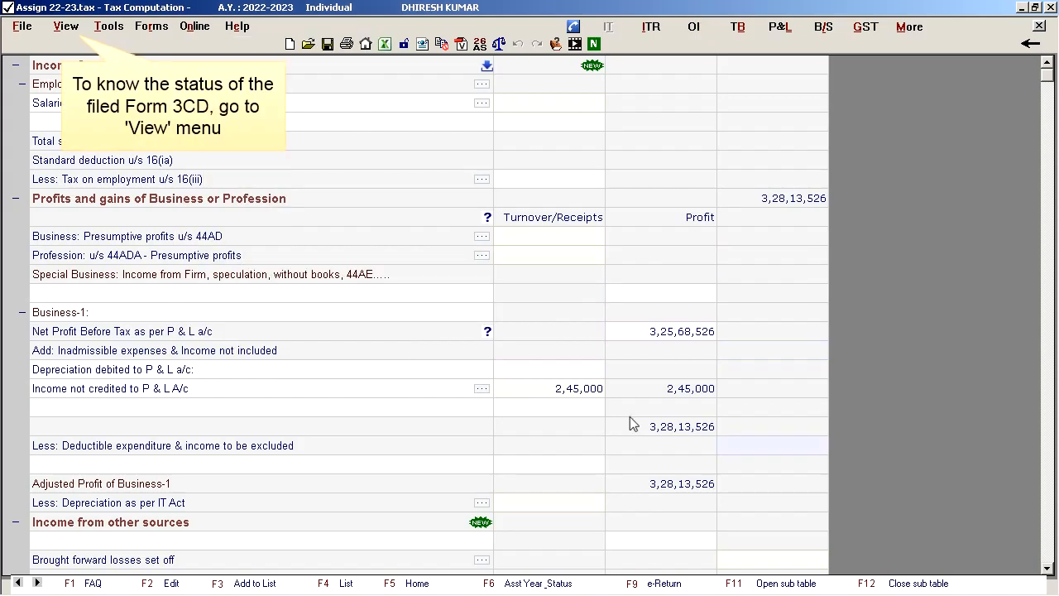
{"action": "mouse_move", "coordinate": [275, 276]}
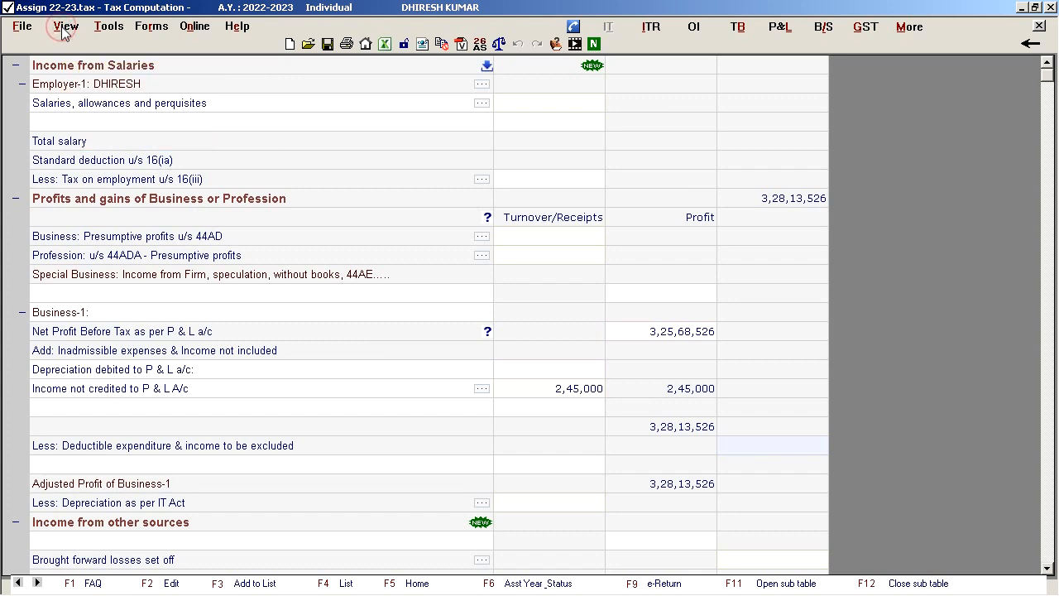
Run the Form 3CD filed / not filed Report from the View menu
{"action": "left_click", "coordinate": [65, 26]}
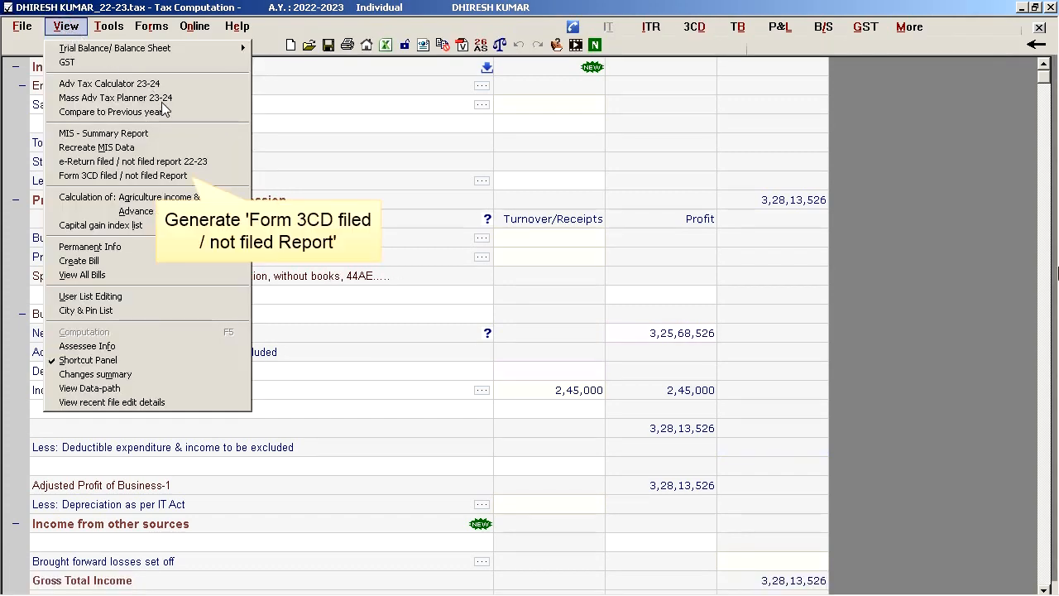
{"action": "mouse_move", "coordinate": [124, 176]}
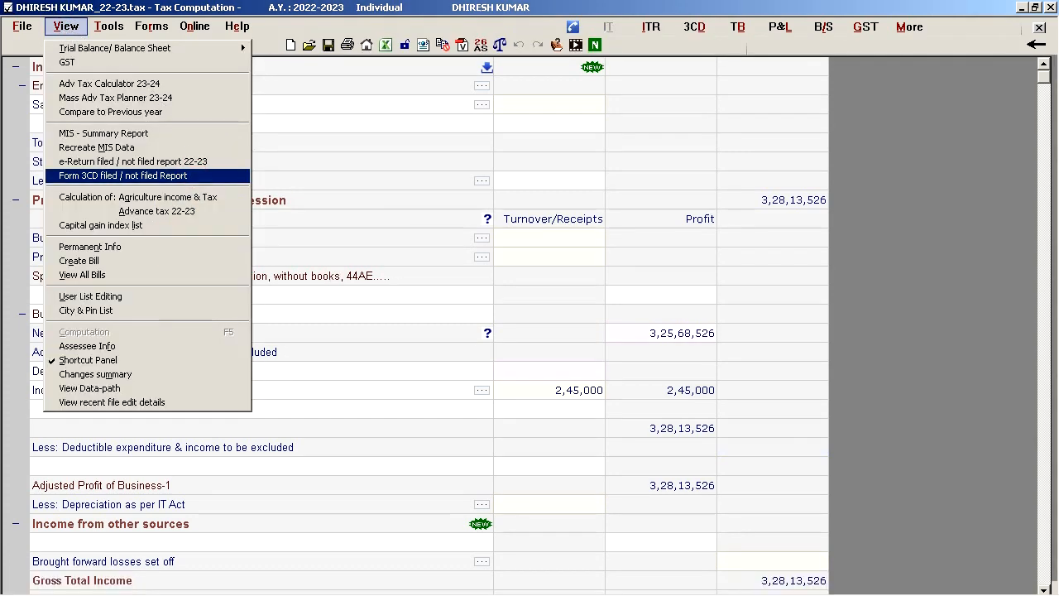
{"action": "left_click", "coordinate": [122, 176]}
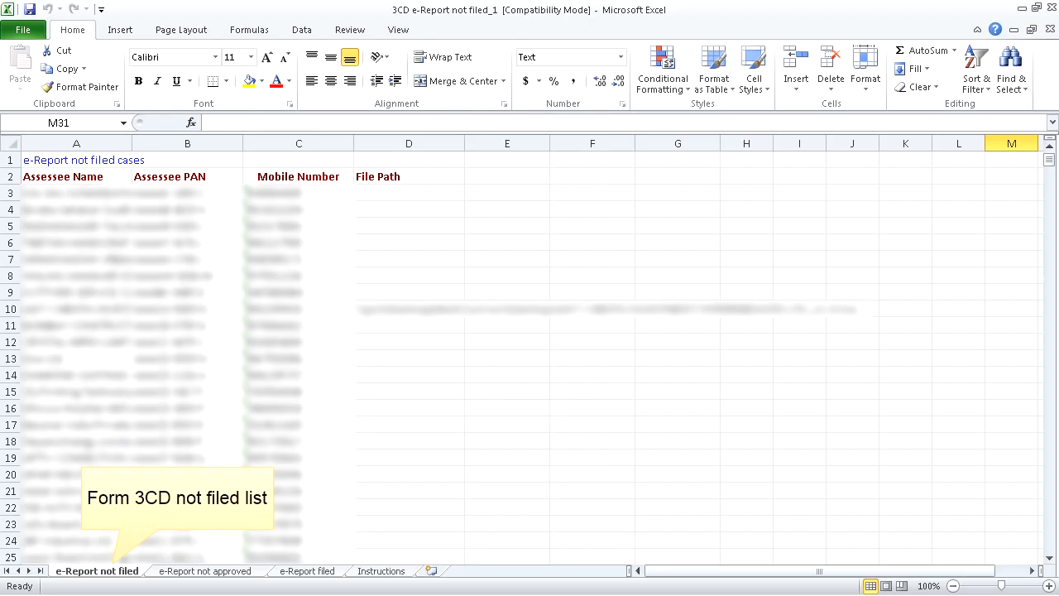
Browse the e-Report not approved, e-Report filed and Instructions sheets
{"action": "left_click", "coordinate": [205, 571]}
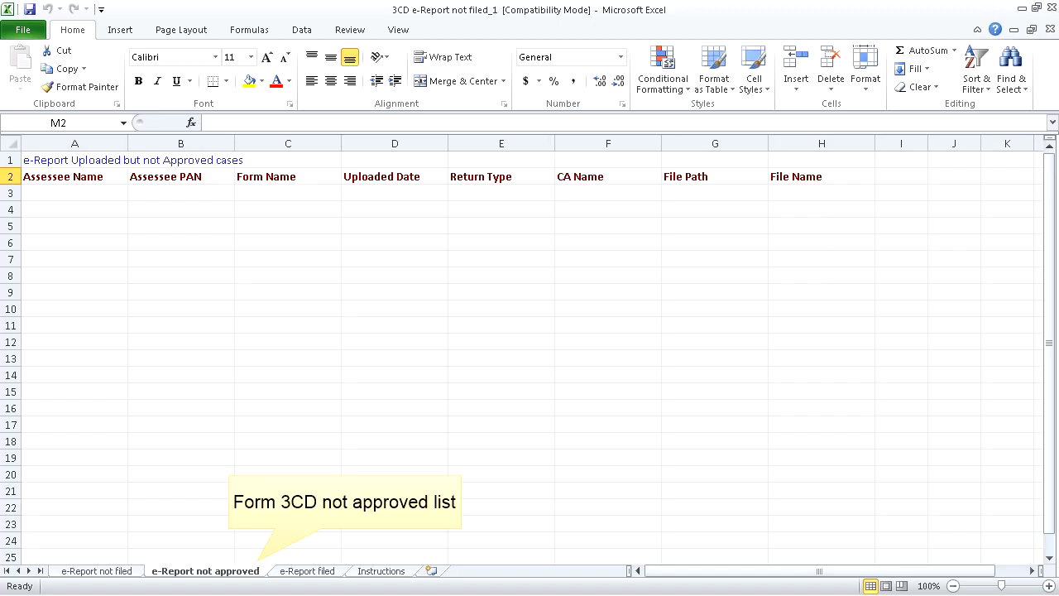
{"action": "left_click", "coordinate": [307, 571]}
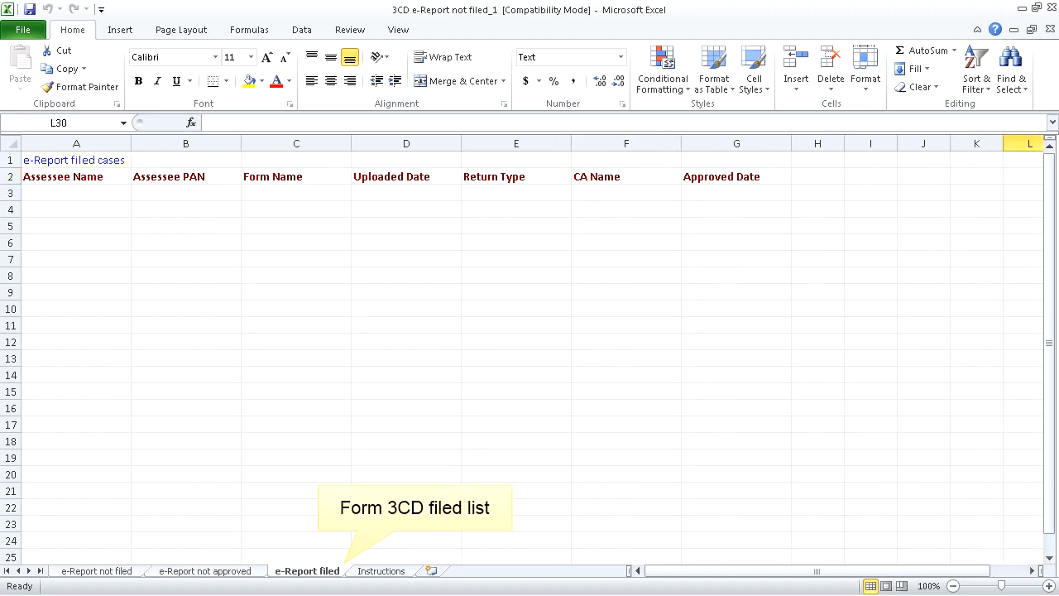
{"action": "left_click", "coordinate": [380, 571]}
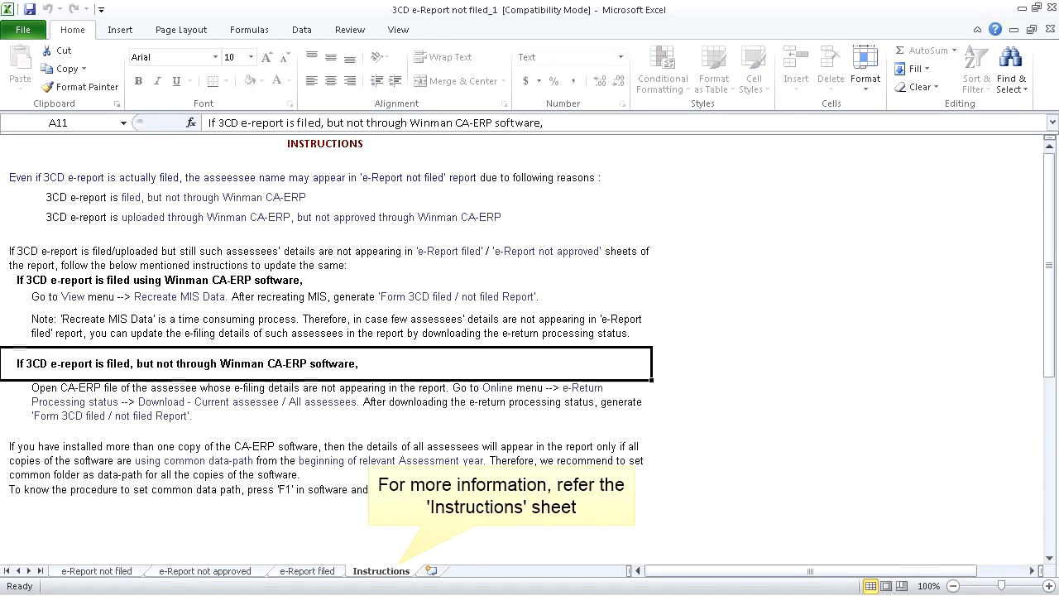